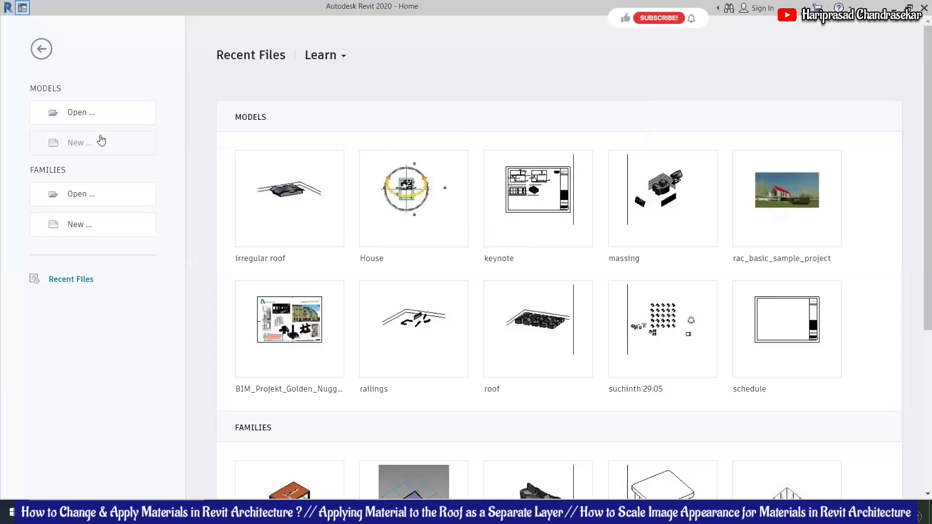
Create a new project from the Architectural Template, opening the empty Level 1 plan
click(80, 143)
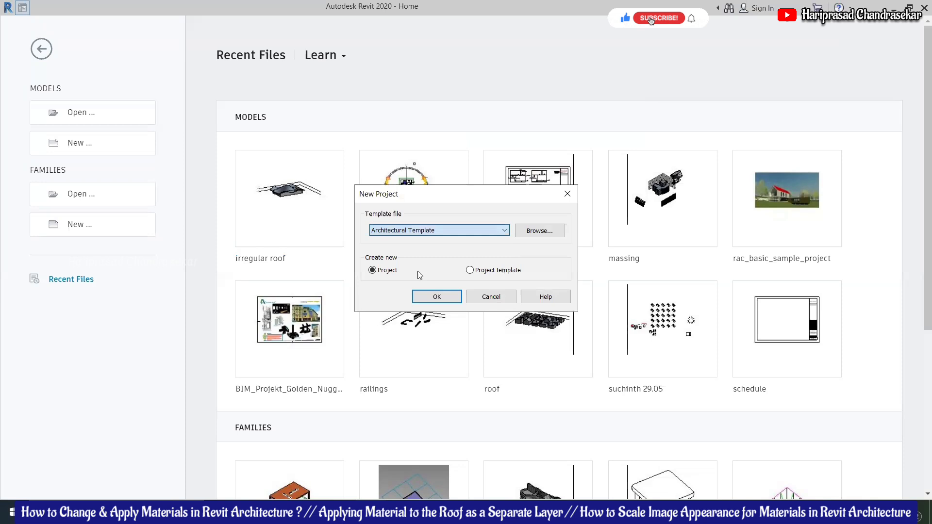
click(437, 296)
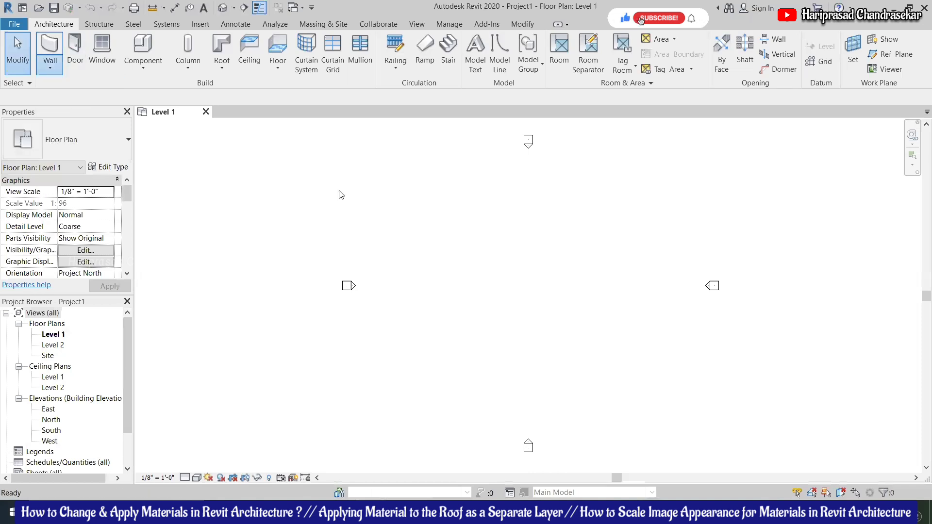
Draw a rectangle of four walls on Level 1 with height set to Level 2
click(660, 18)
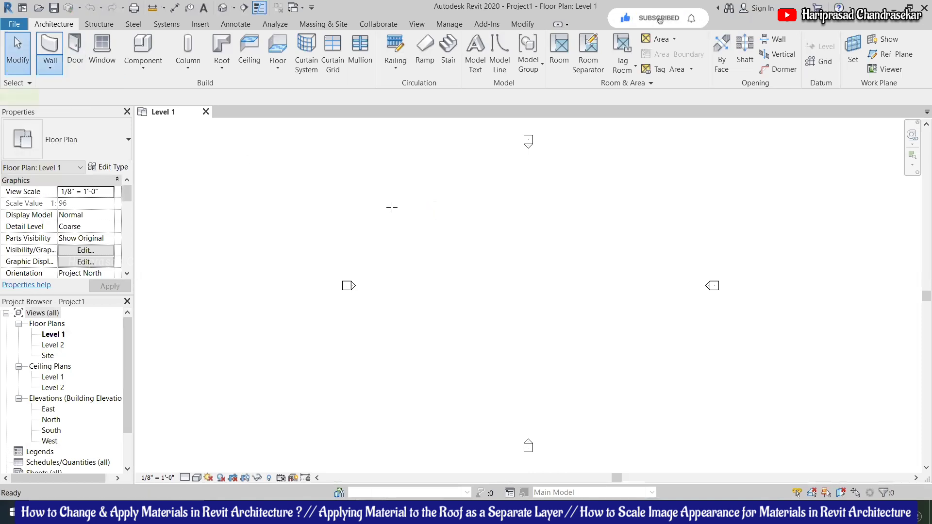
click(49, 46)
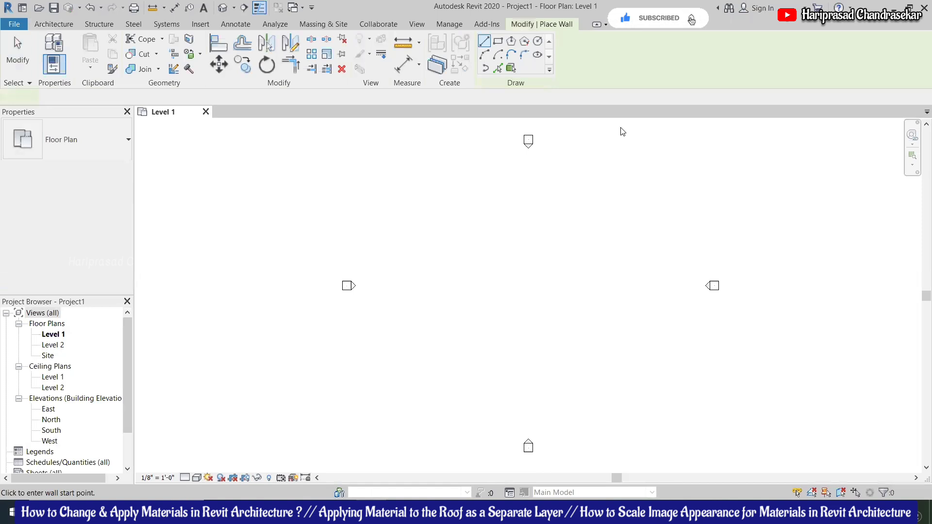
click(497, 41)
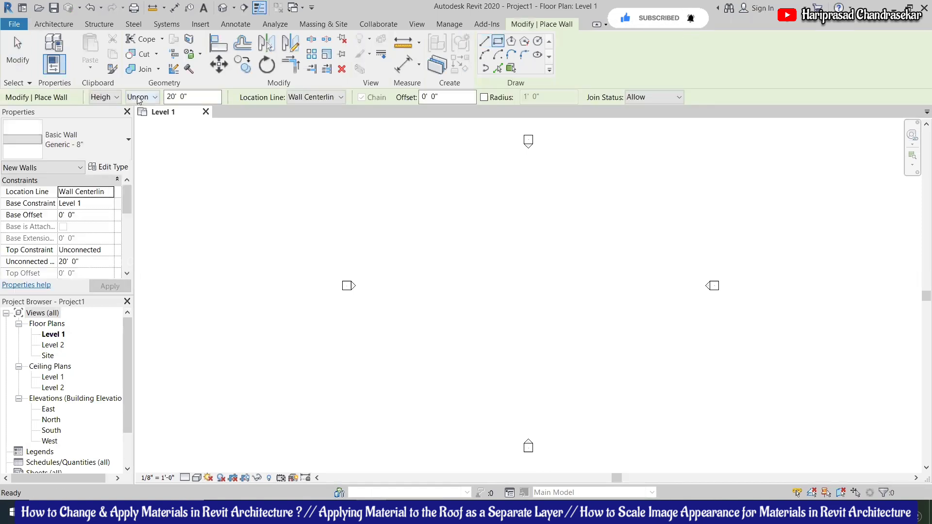
click(153, 97)
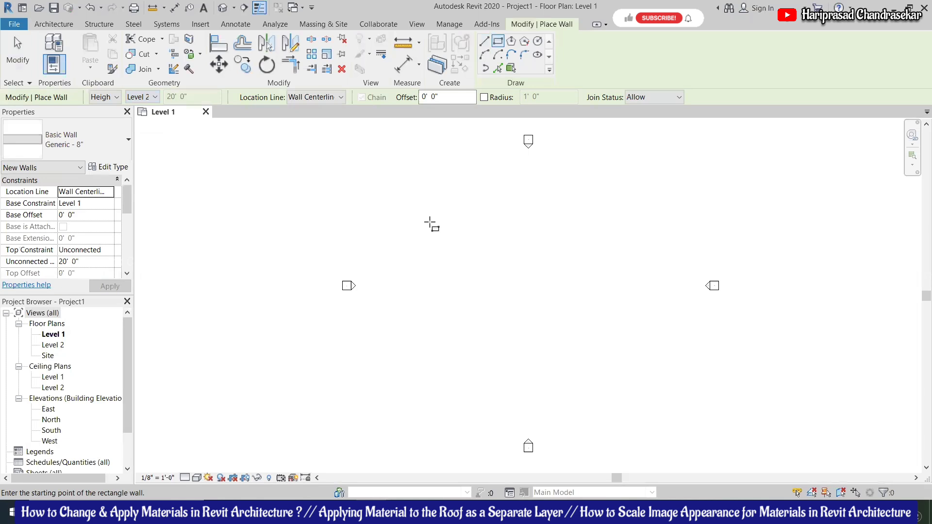
drag(429, 221, 552, 302)
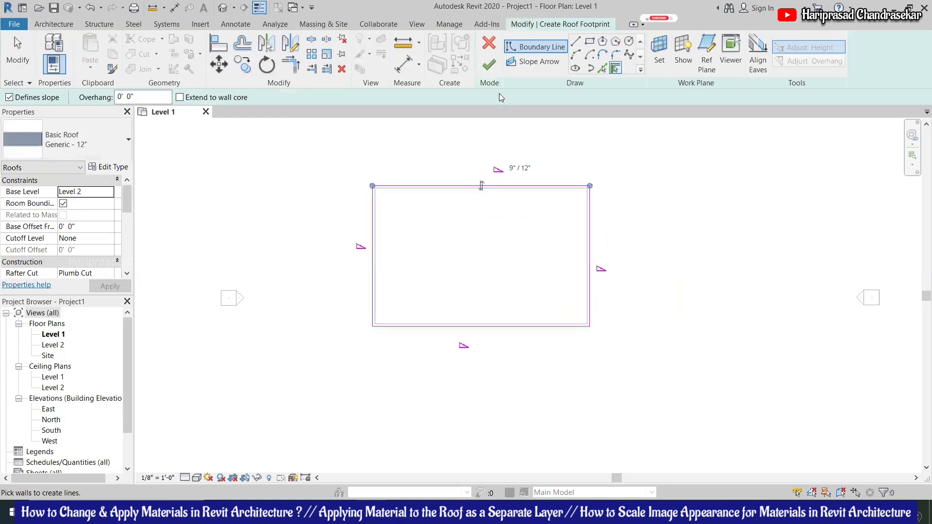
mouse_move(613, 283)
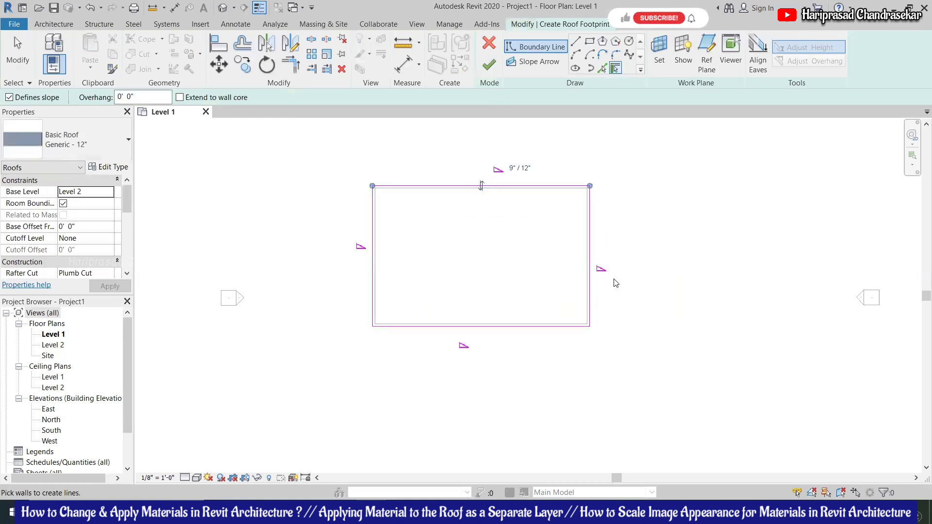
mouse_move(495, 226)
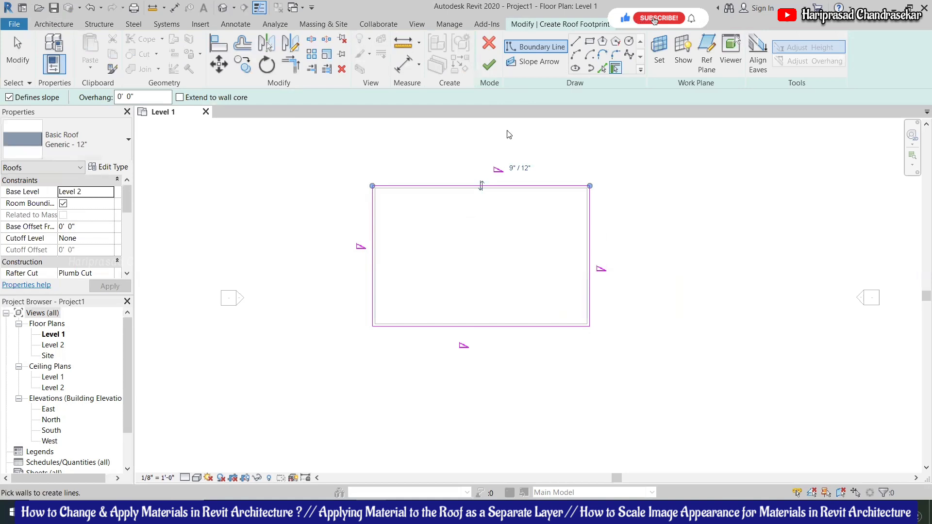
Finish the roof footprint sketch to create the 9"/12" hip roof on Level 2
click(659, 18)
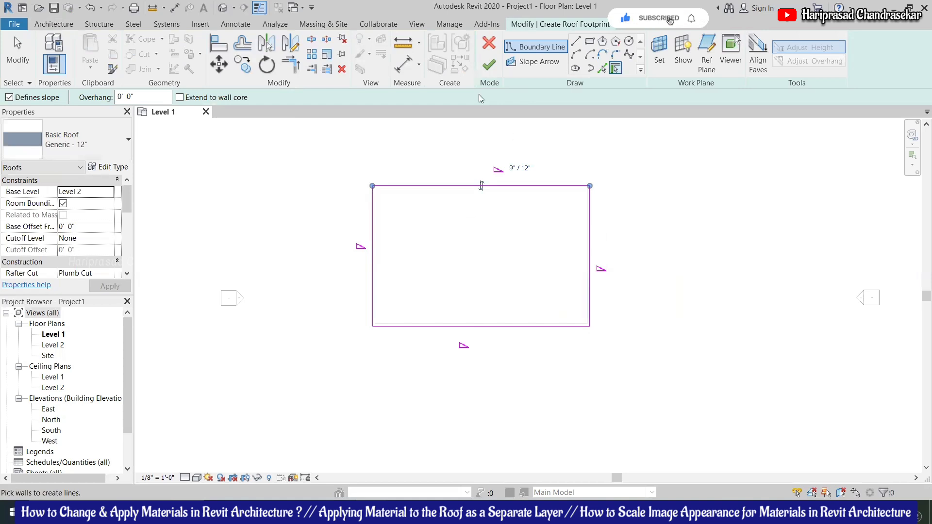
mouse_move(511, 108)
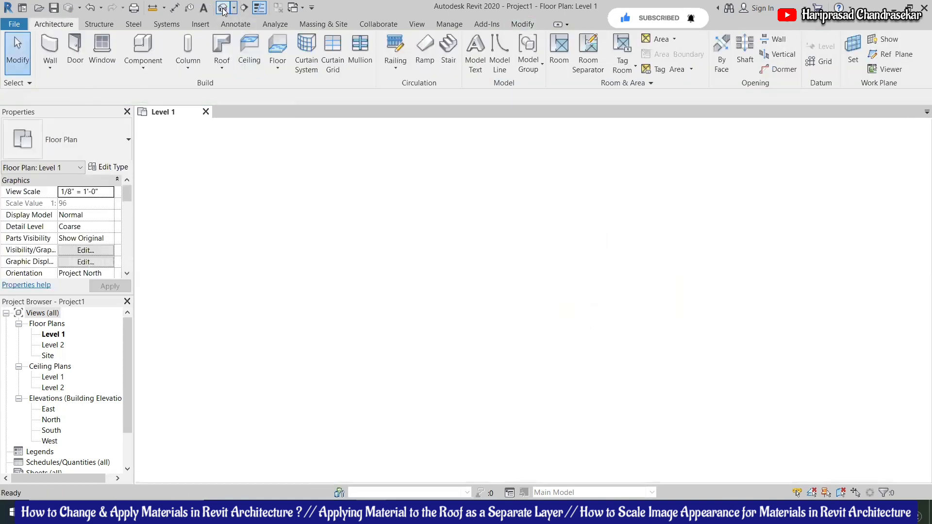
Switch to the Default 3D View, select the roof, and open its Edit Type properties
click(222, 9)
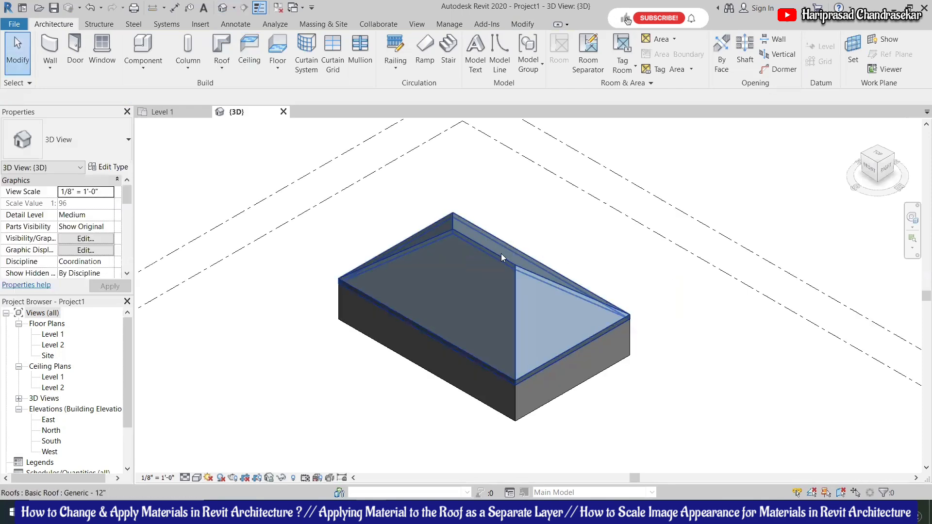
click(503, 258)
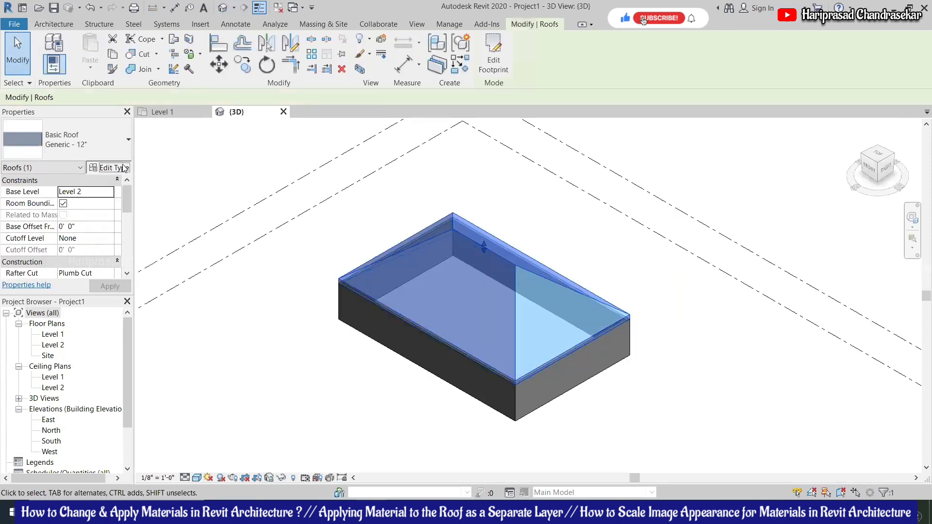
click(109, 167)
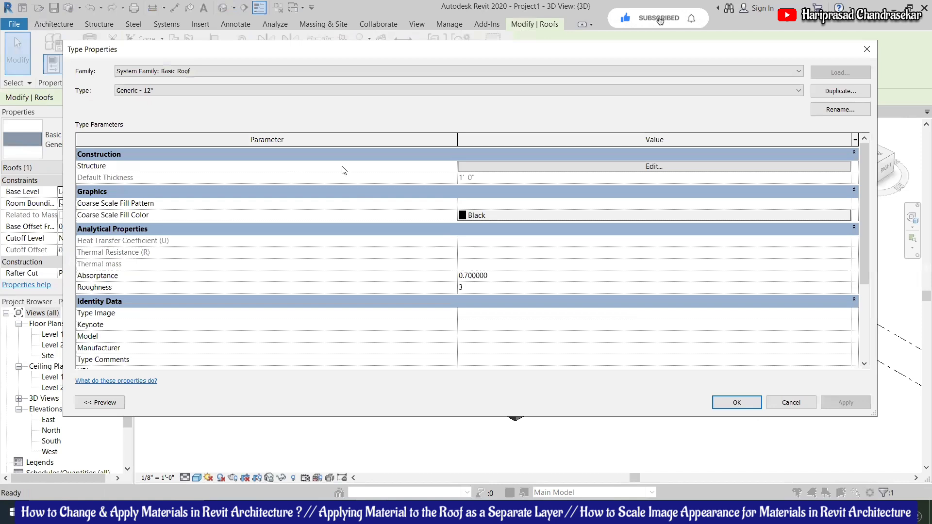
Open the roof's layer structure and browse materials for the Structure [1] layer
click(653, 166)
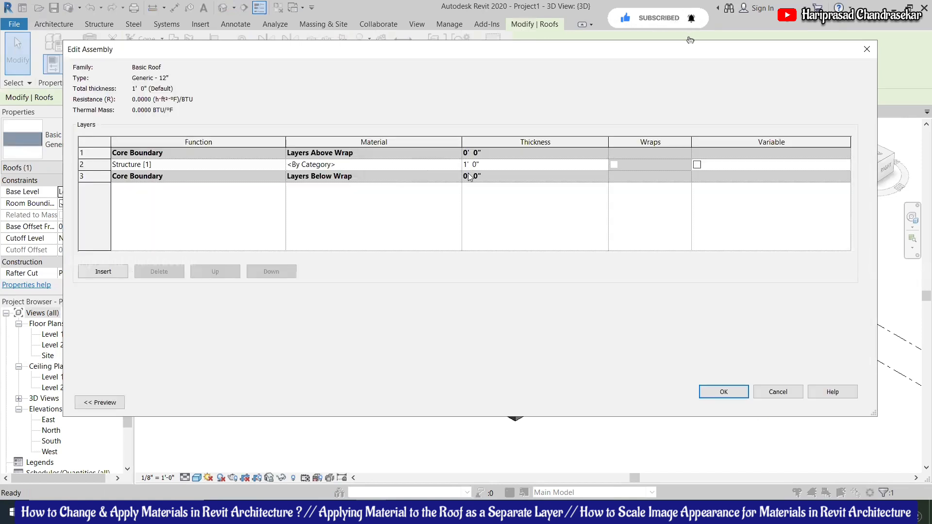
click(311, 164)
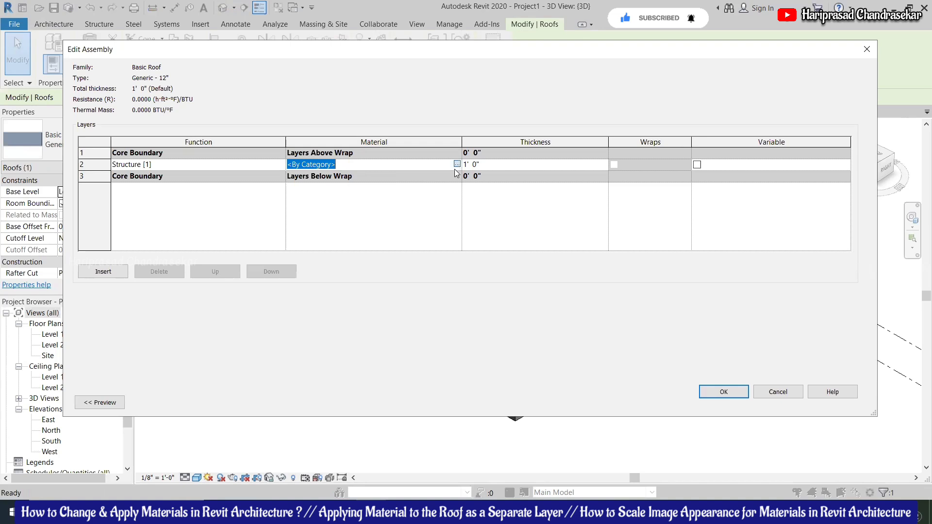
click(457, 164)
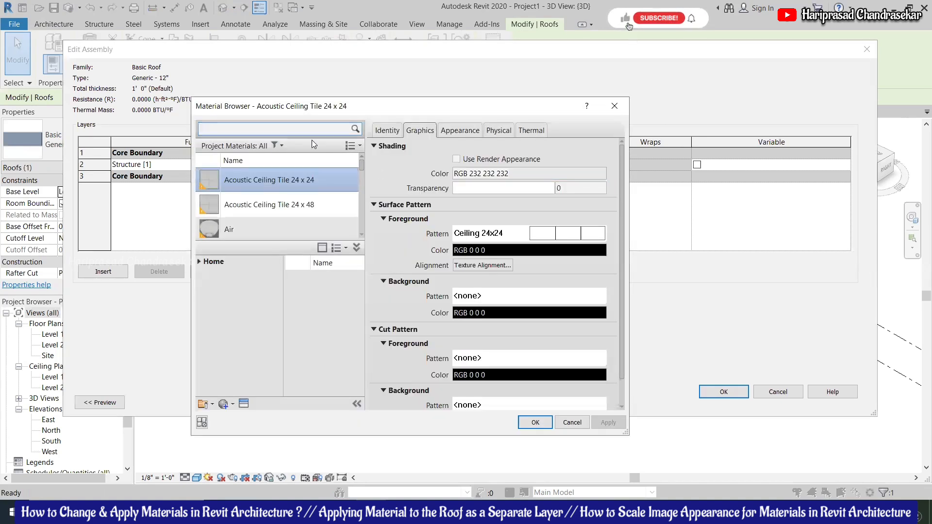
Search 'tiles', add Tile, Stone and Ceramic mix with render appearance, and assign it
text(tiles)
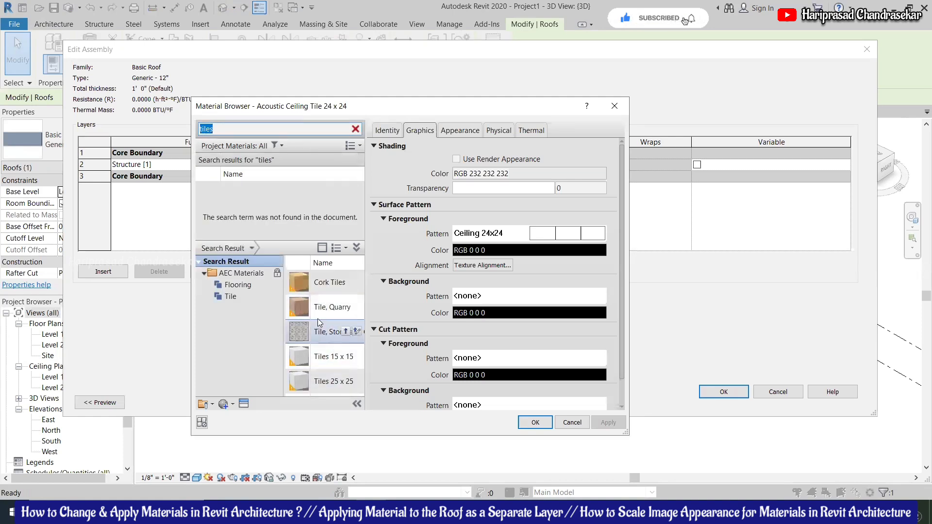
mouse_move(323, 282)
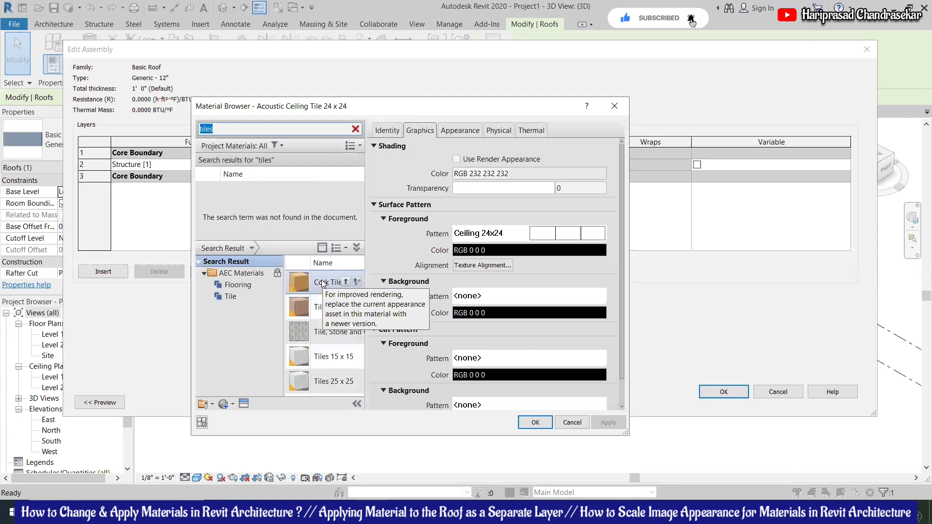
mouse_move(336, 287)
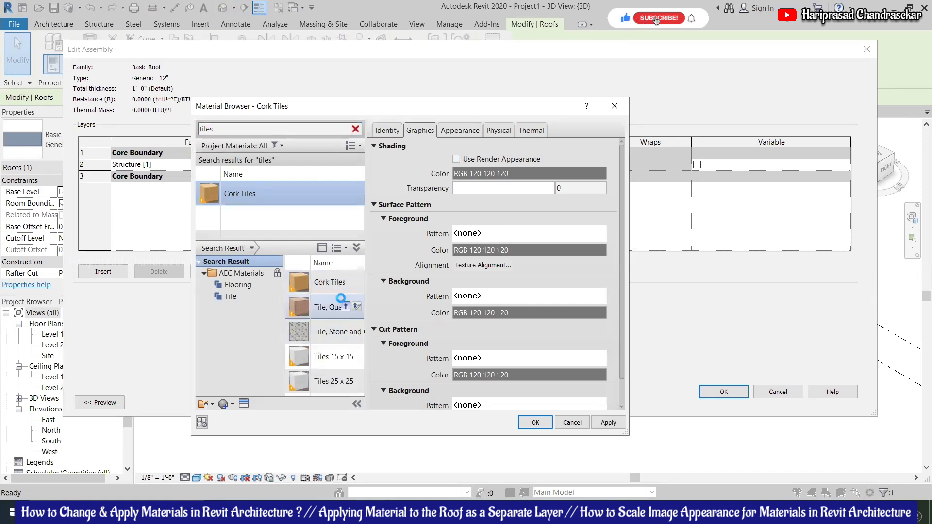
click(329, 307)
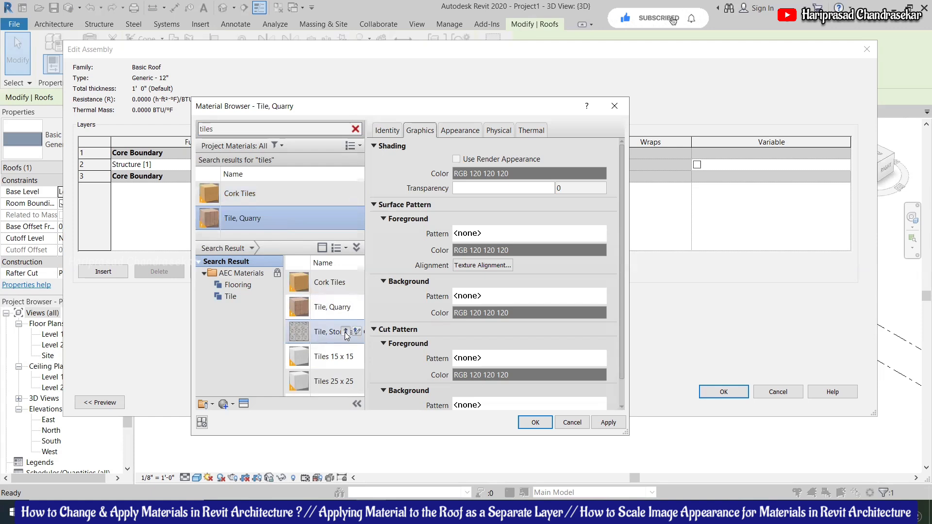
click(327, 332)
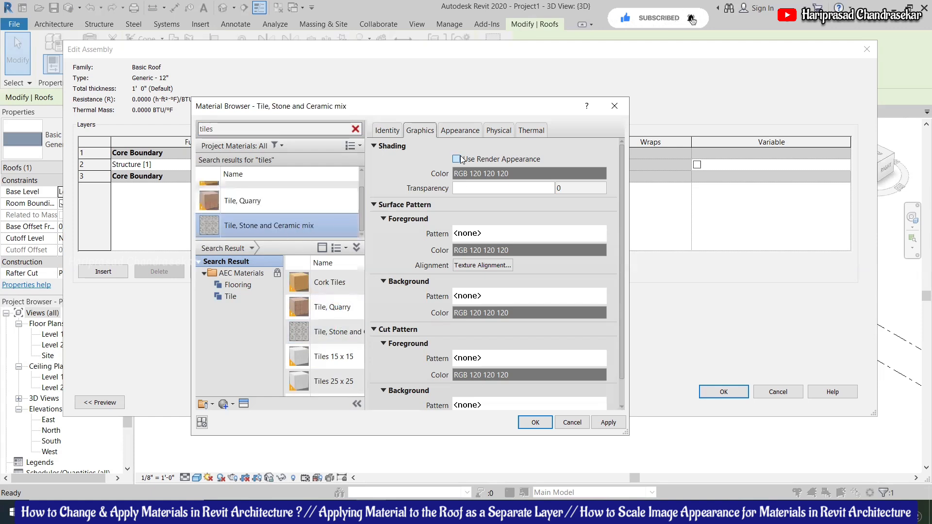
click(456, 159)
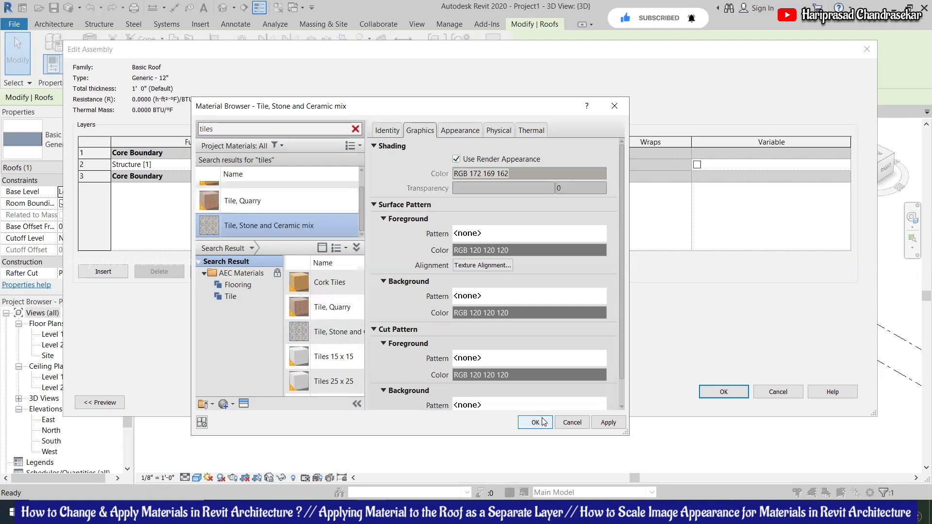
click(535, 423)
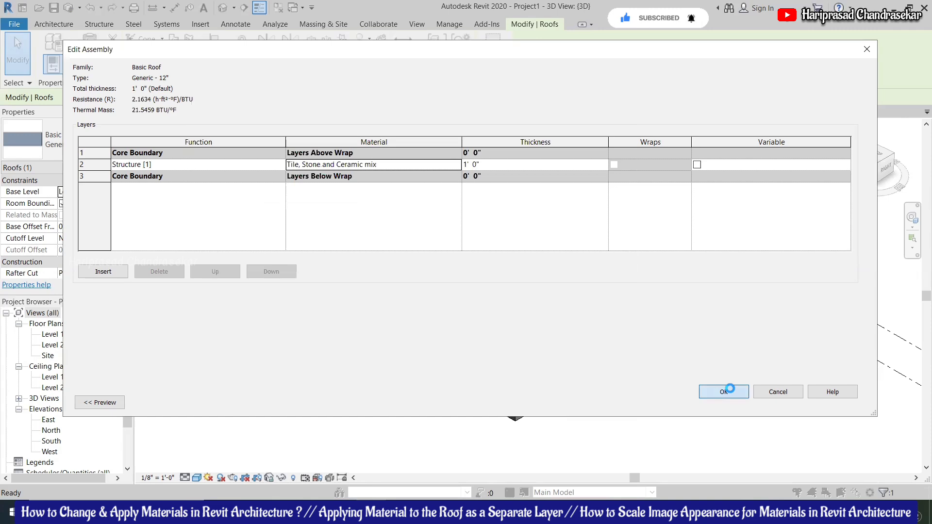
Apply the roof type changes, set the 3D view to Realistic, and open view type properties
click(723, 391)
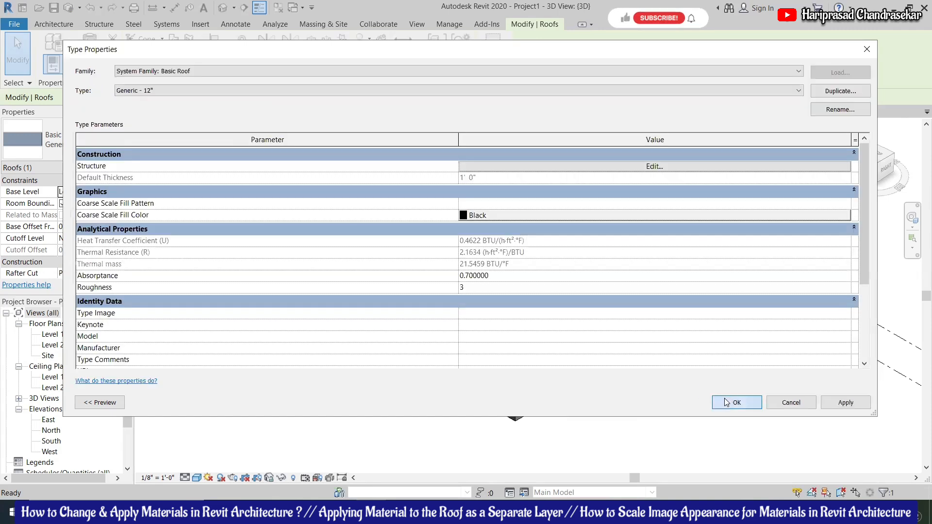
click(736, 402)
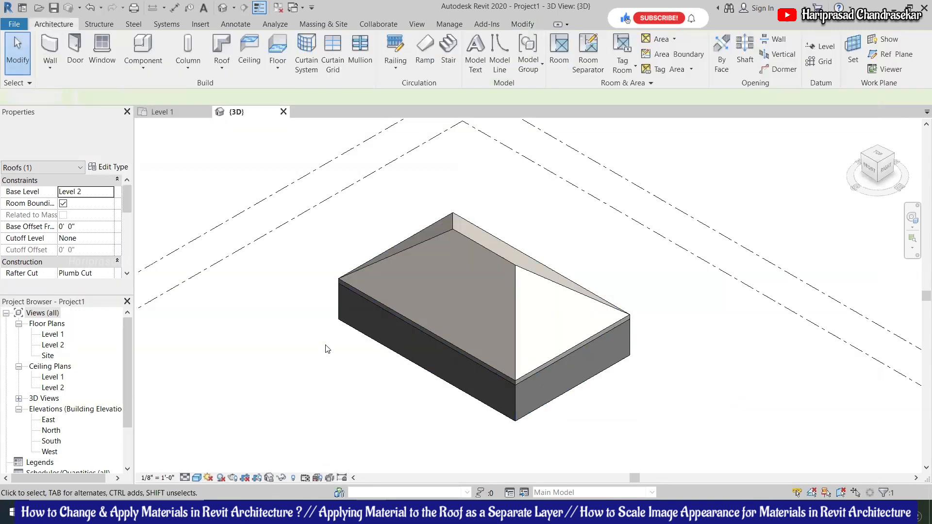
click(185, 478)
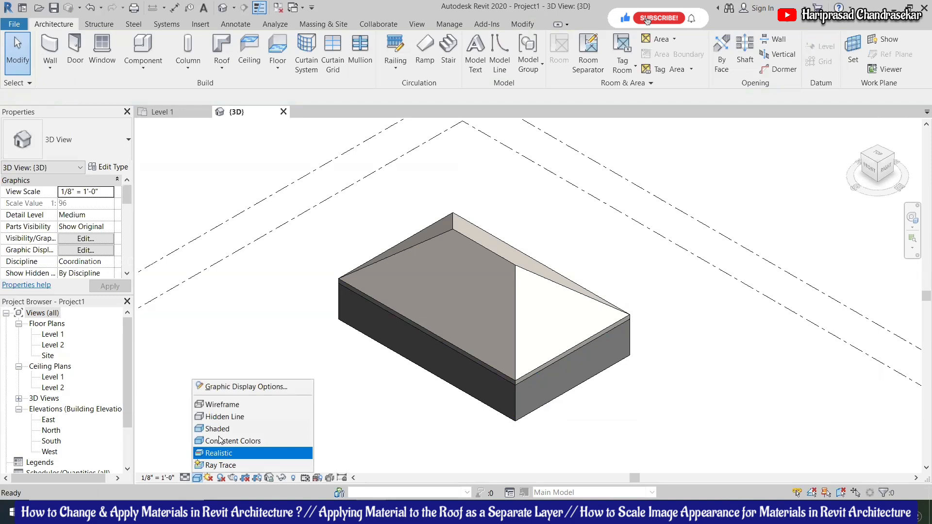
click(219, 452)
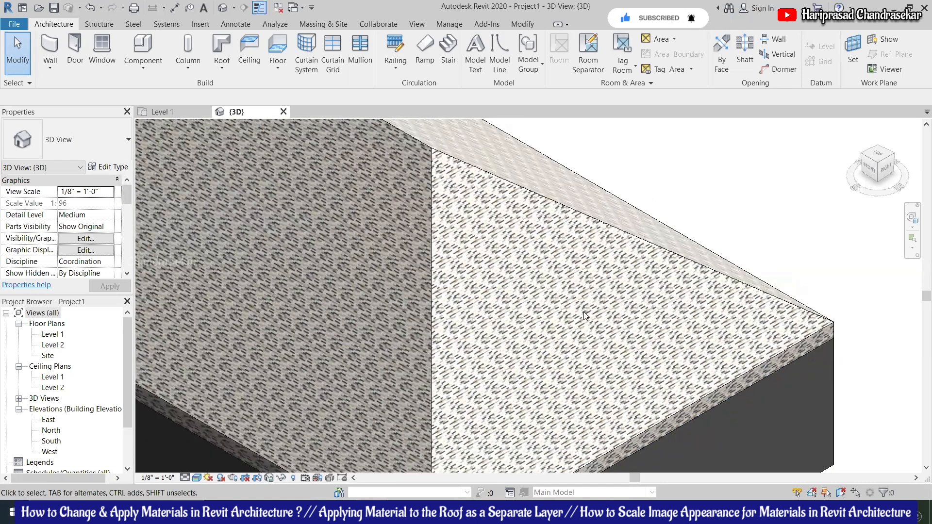
click(584, 316)
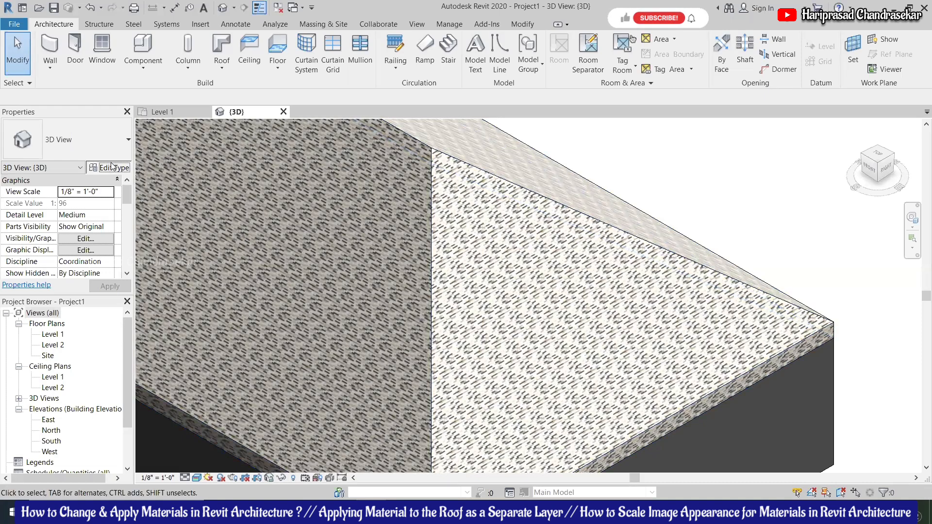
click(112, 167)
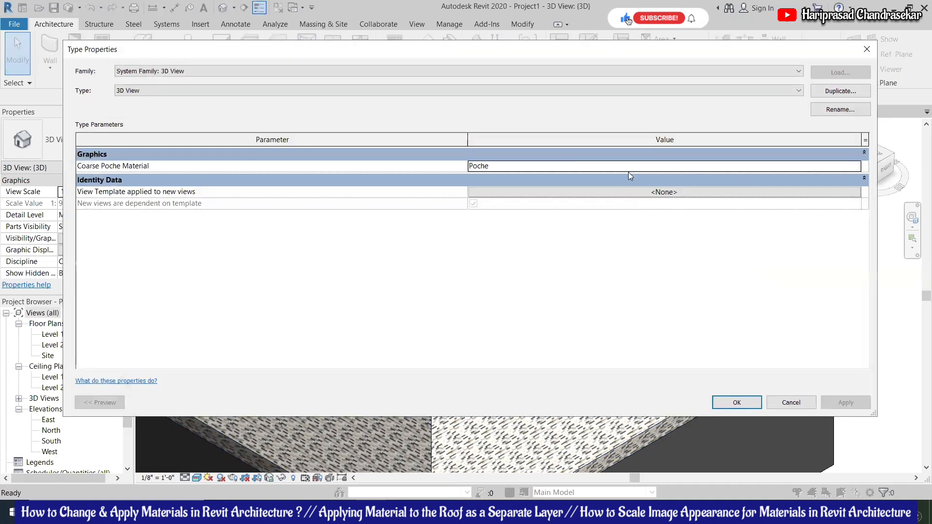
Close the 3D view type properties and reopen the Generic - 12" roof's type properties
click(737, 402)
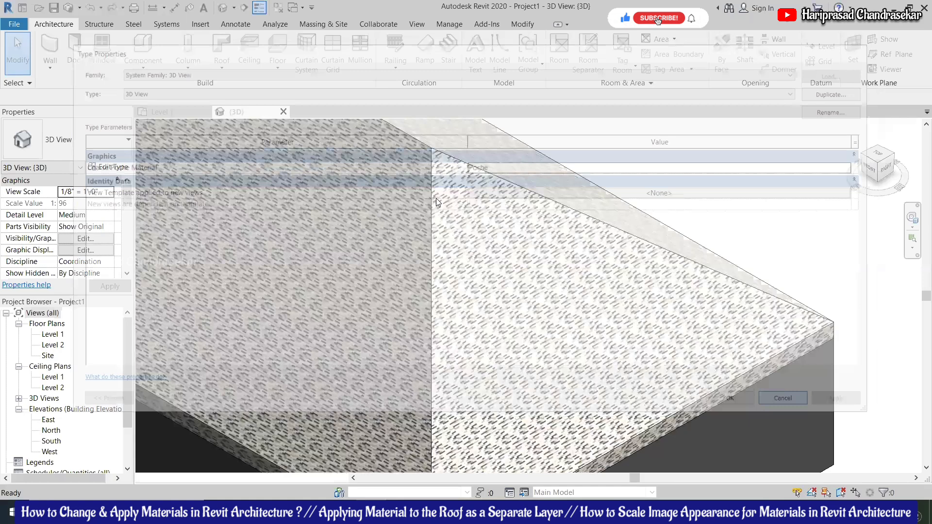
click(783, 398)
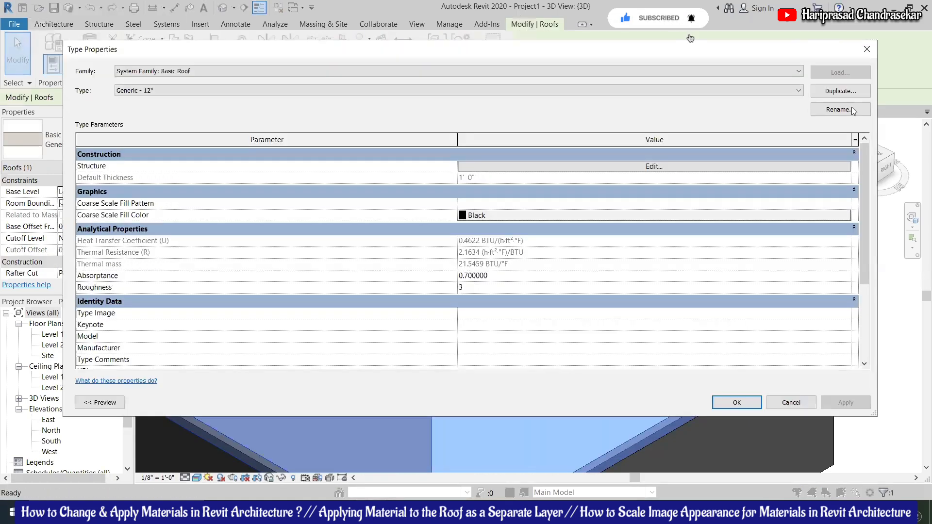
Insert a 3" layer above the core boundary and set the structure layer to 9"
click(653, 166)
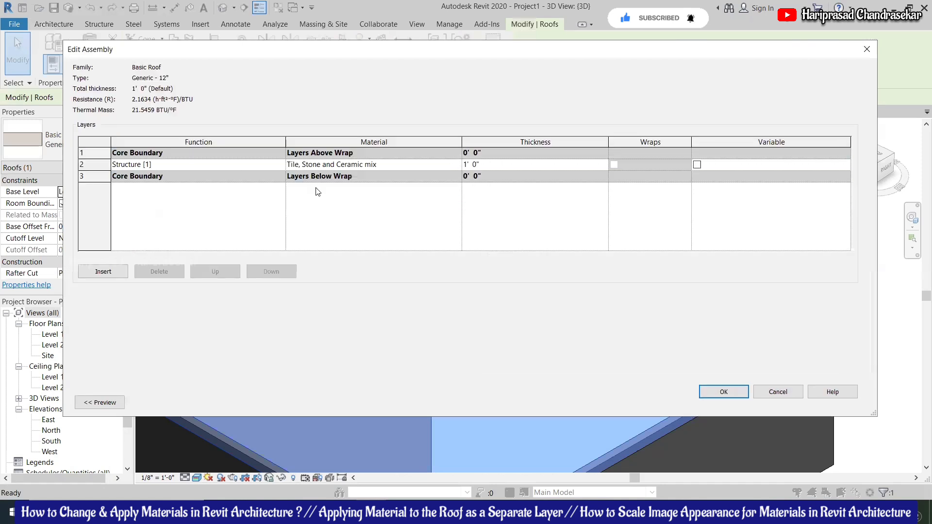
click(102, 272)
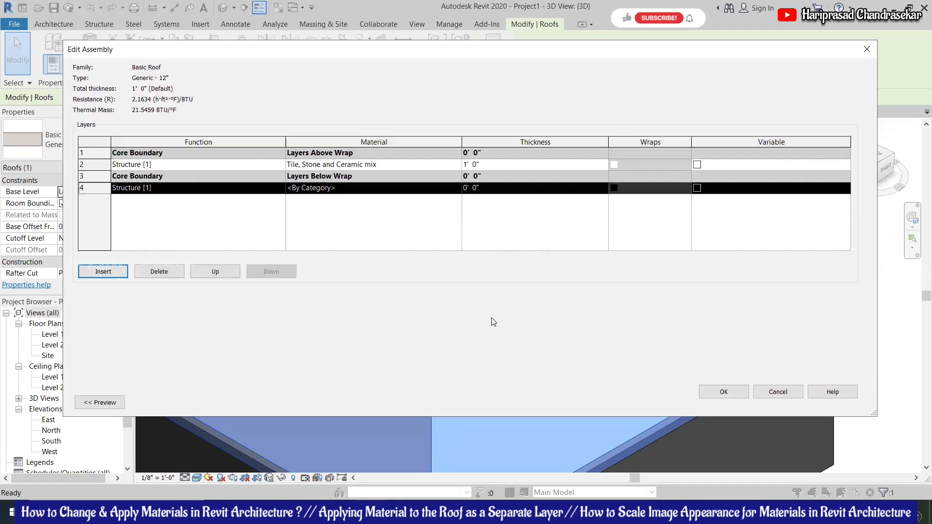
click(215, 271)
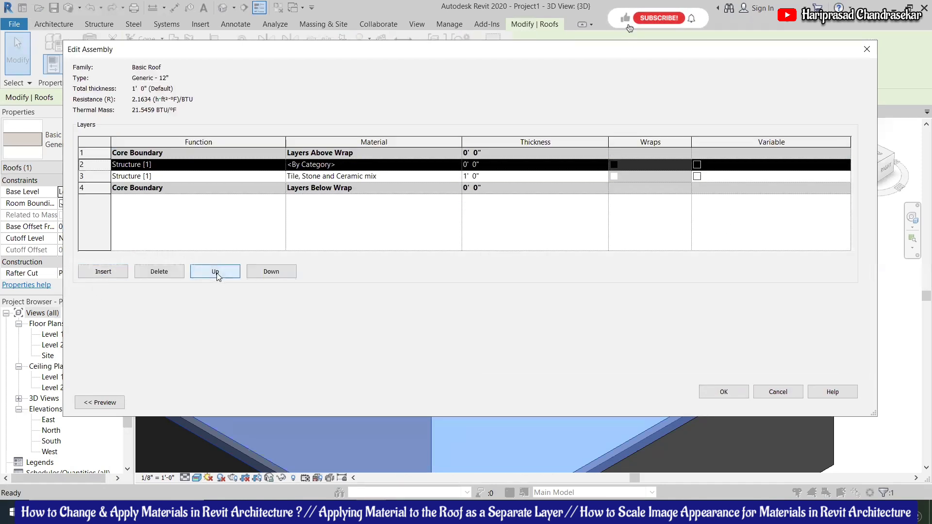
click(215, 272)
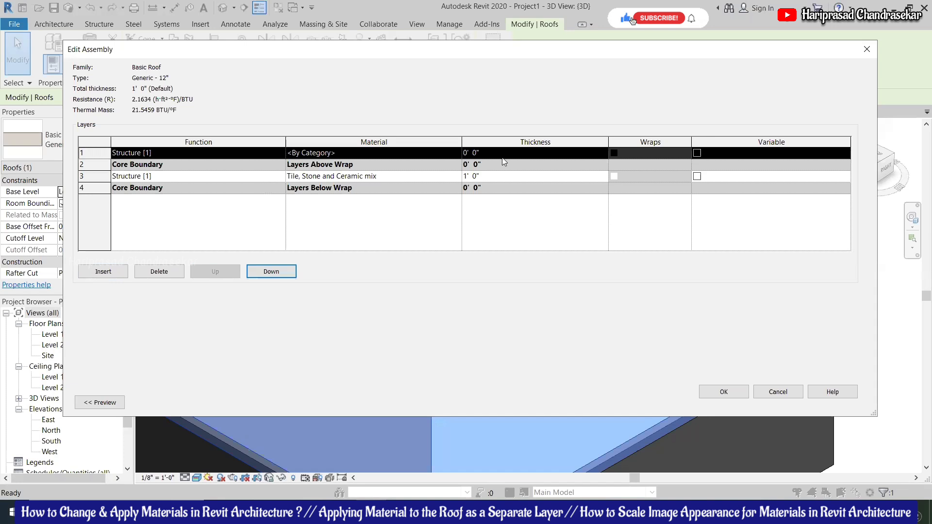
text(3")
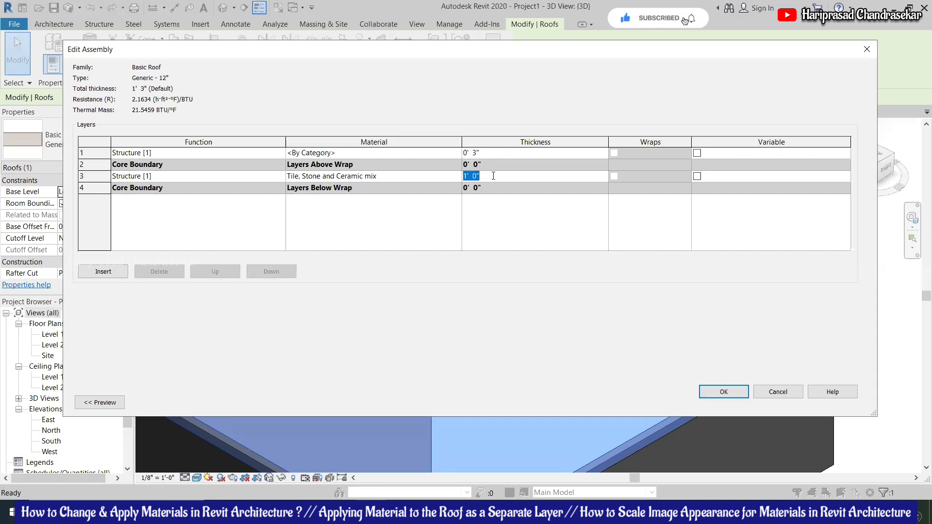
text(9)
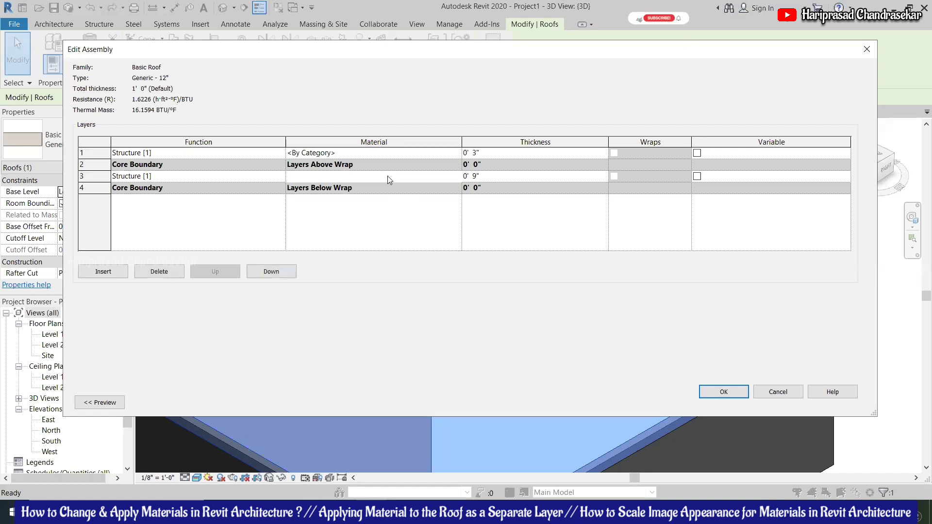
text(Tile, Stone and Ceramic mix)
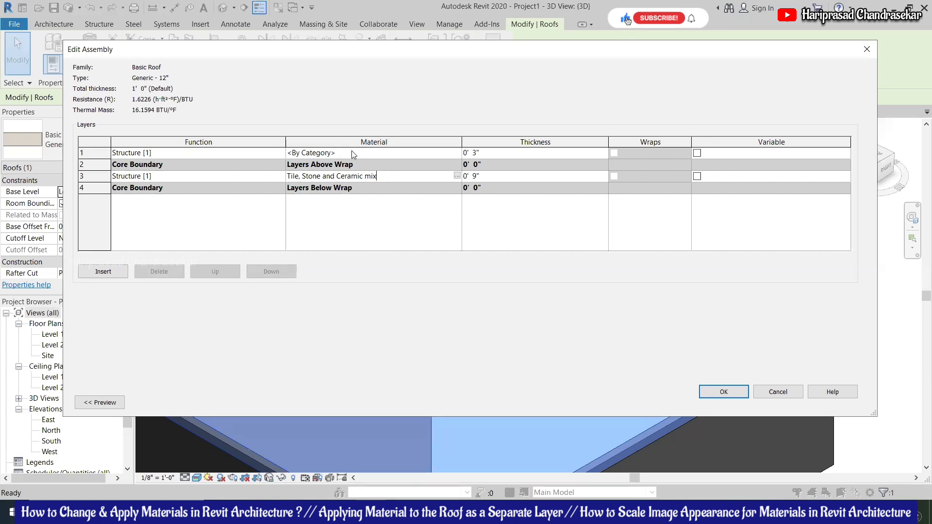
click(371, 176)
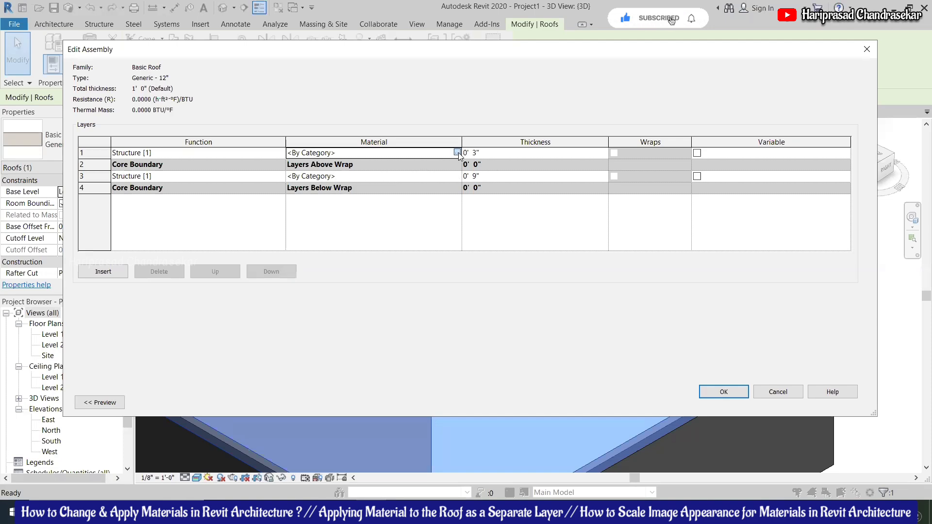
Assign Tile, Stone and Ceramic mix to the 3" top layer and confirm the dialogs
click(457, 152)
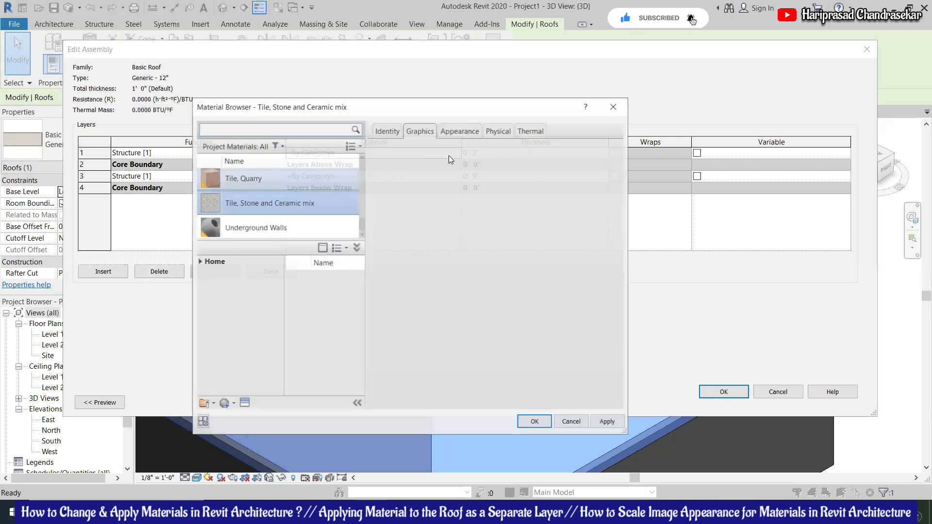
click(420, 131)
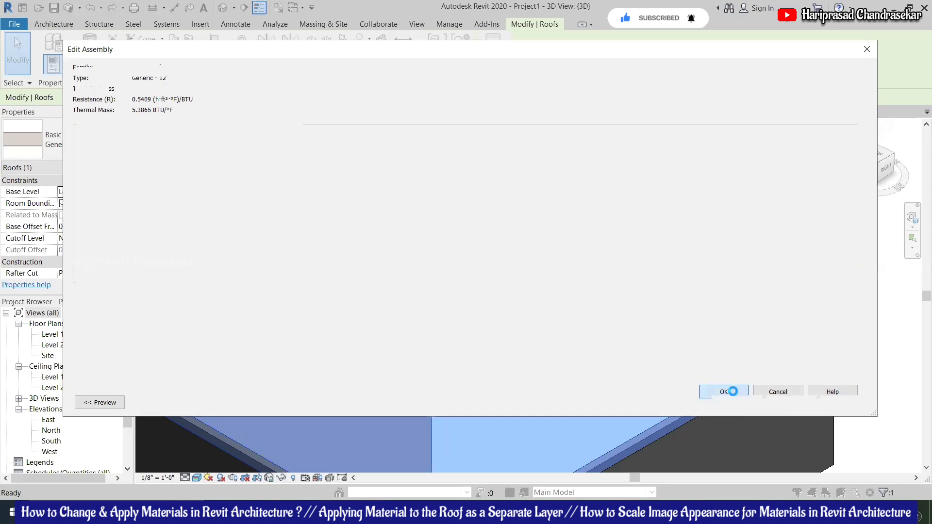
click(724, 391)
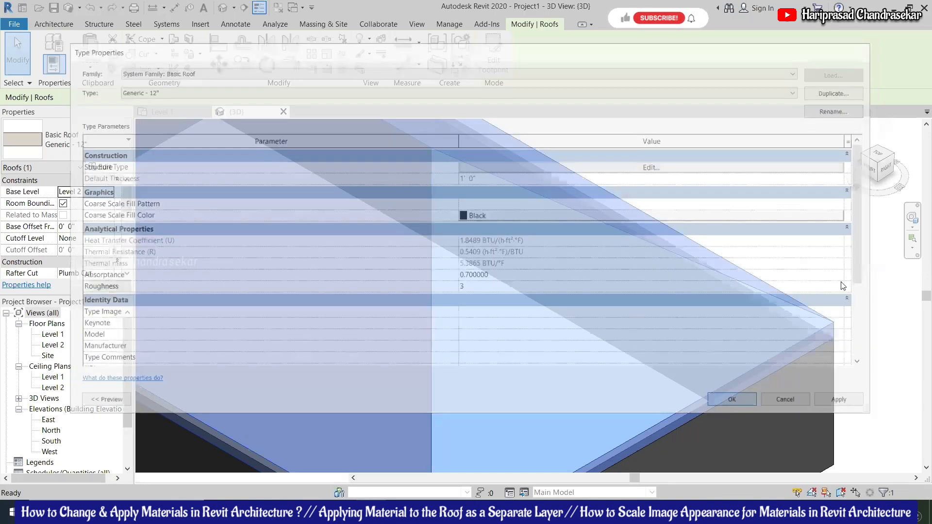
click(731, 399)
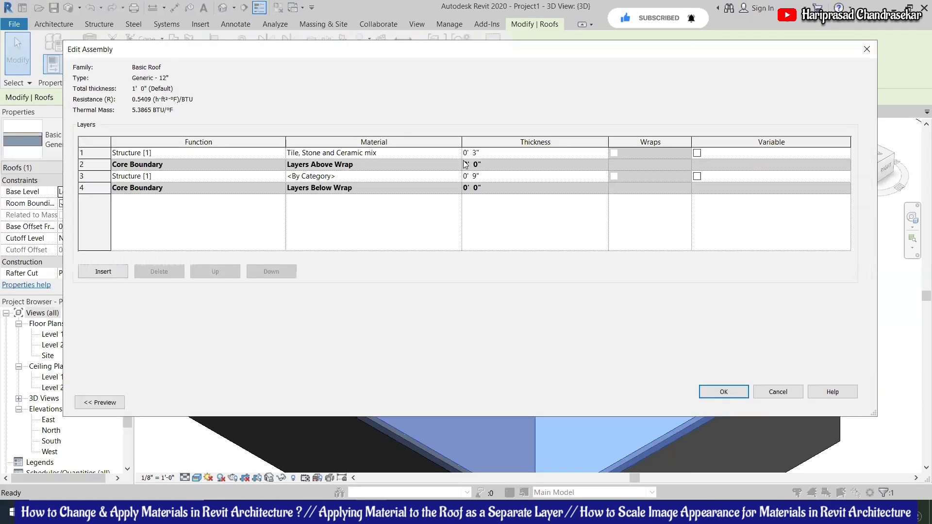
Set the Tile, Stone and Ceramic mix texture sample size to 4'-0" by 4'-0"
click(375, 176)
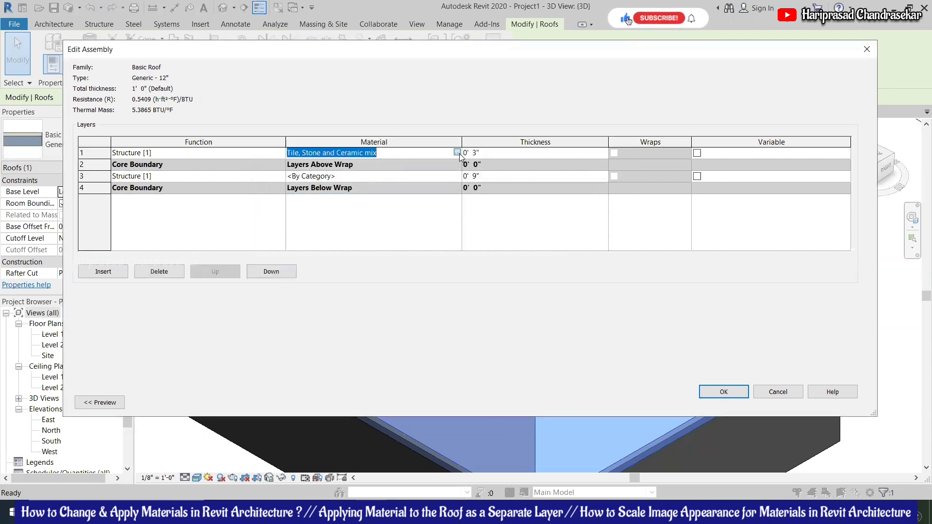
click(457, 152)
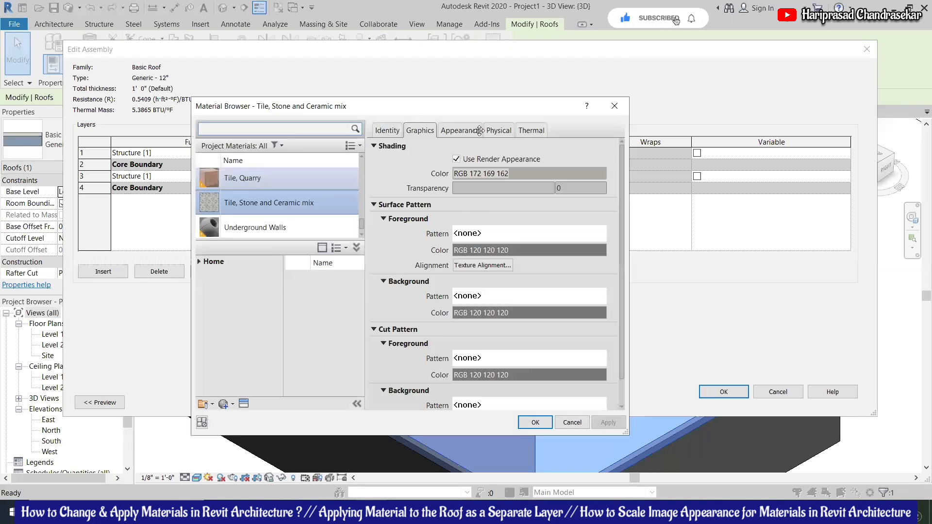
click(460, 130)
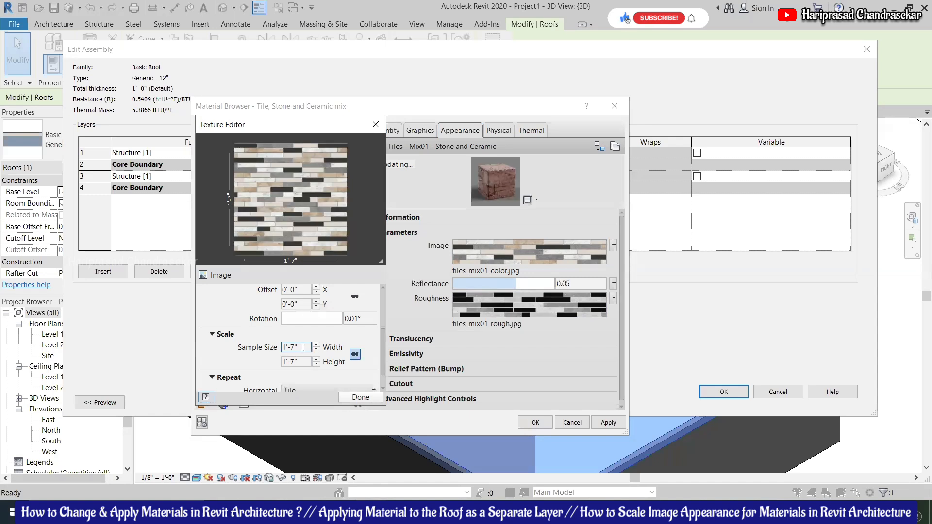
text(3)
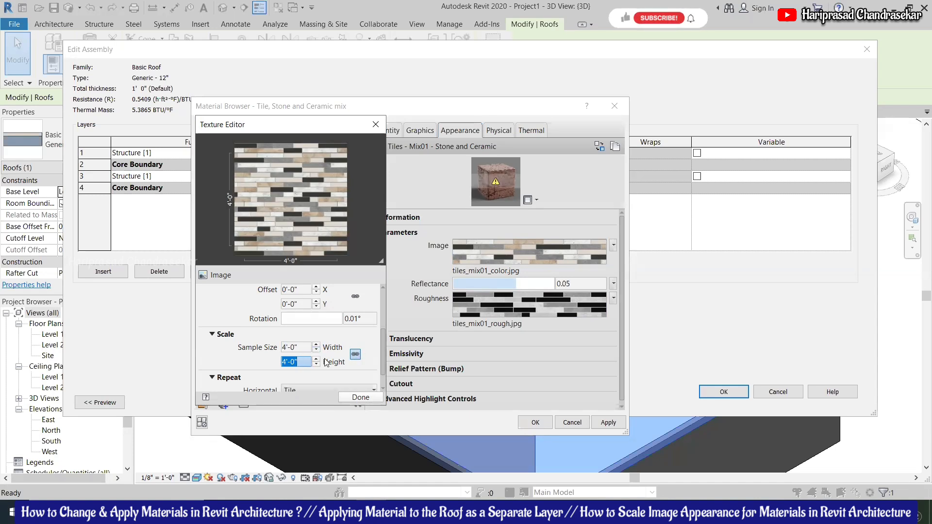
click(360, 397)
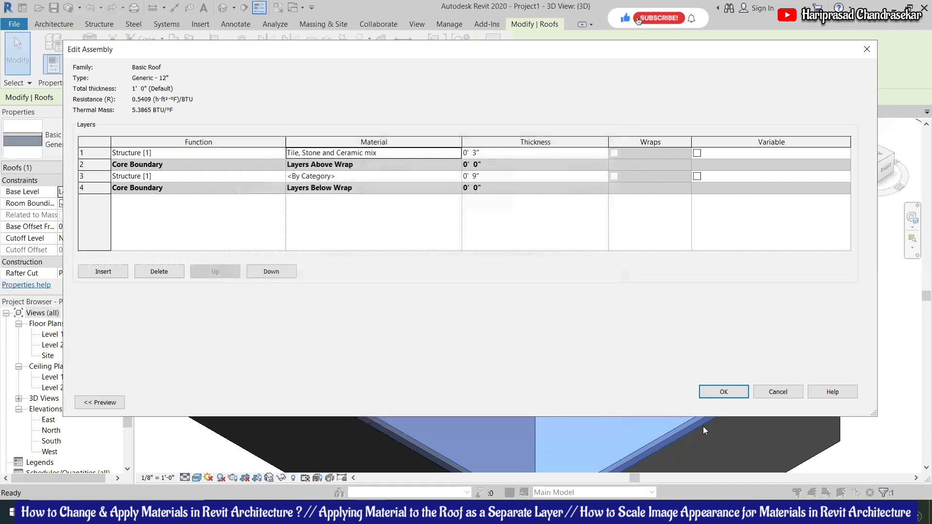
Confirm the roof assembly and type changes, then inspect the larger tile texture in 3D
click(724, 392)
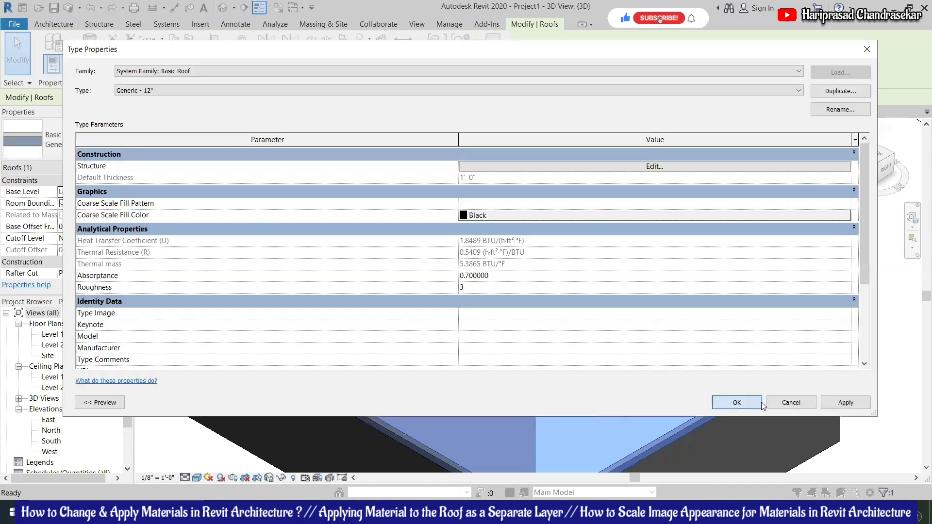
click(737, 403)
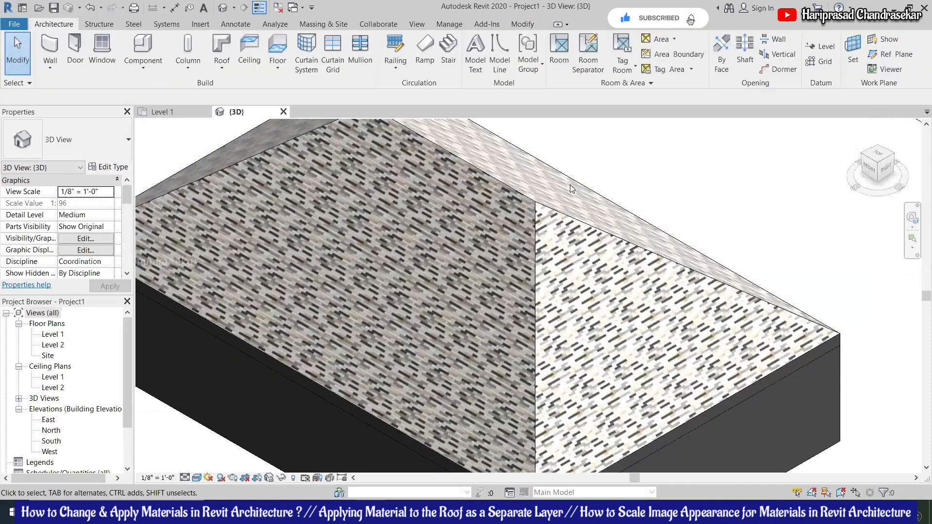
scroll(down, 3)
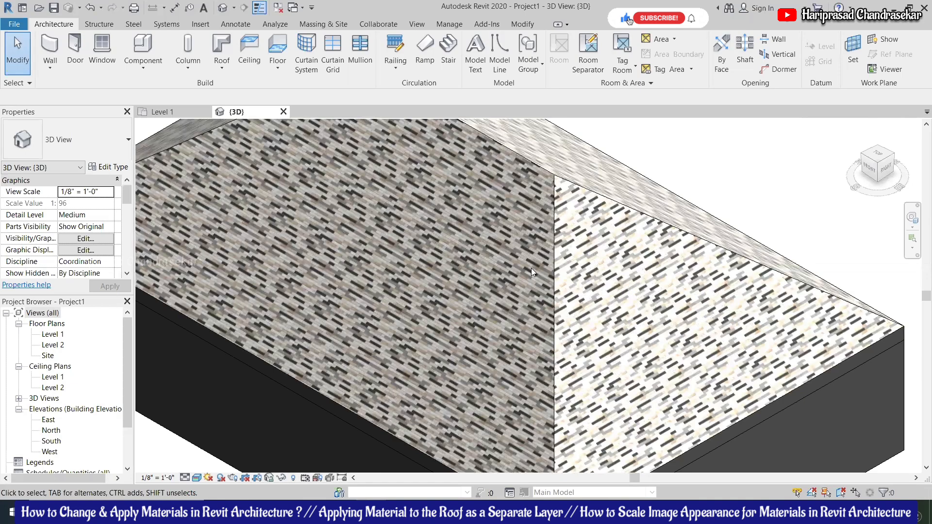
mouse_move(604, 328)
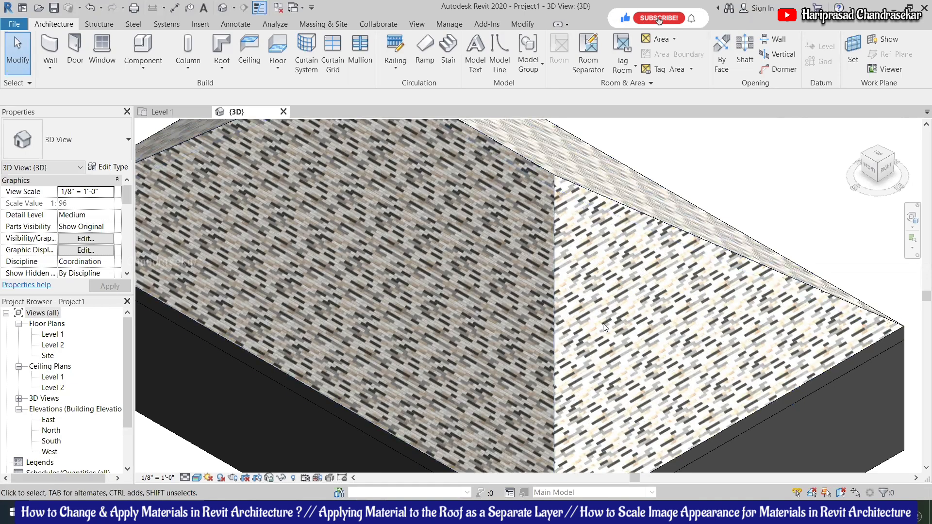